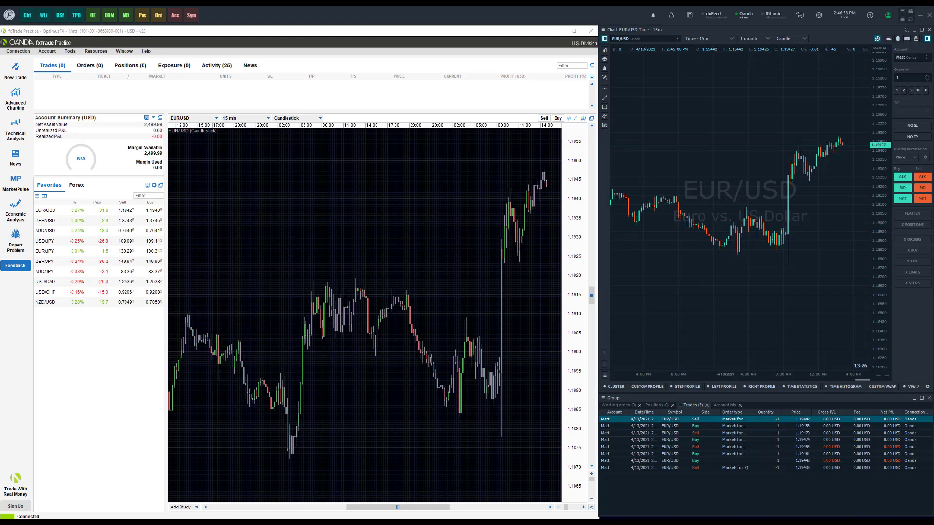
{"action": "mouse_move", "coordinate": [840, 116]}
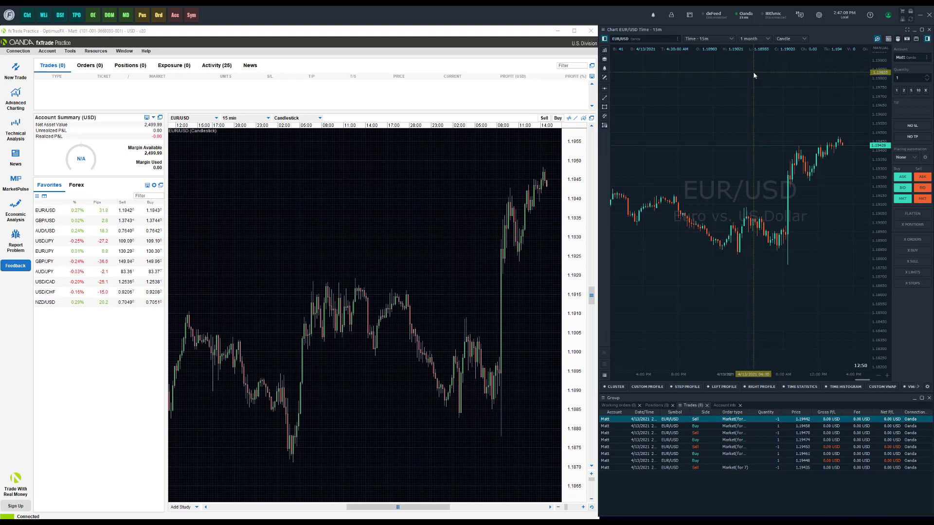
{"action": "mouse_move", "coordinate": [526, 171]}
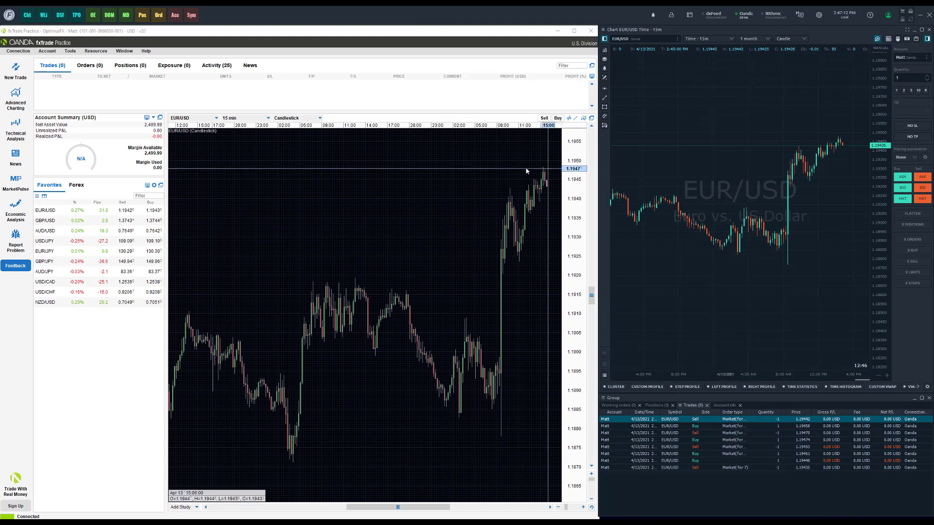
{"action": "mouse_move", "coordinate": [161, 512]}
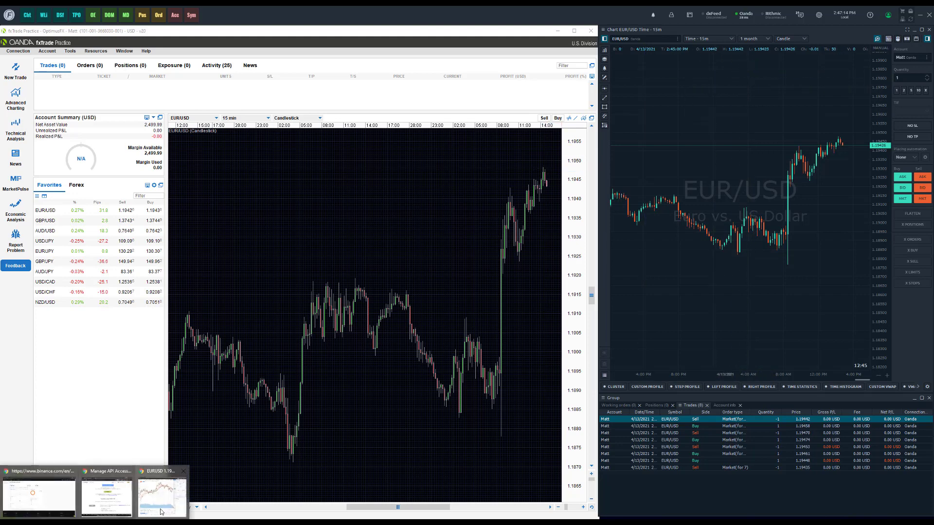
- Bring up TradingView, then show Optimus Flow account info with the 2,500 USD balance
{"action": "left_click", "coordinate": [162, 497]}
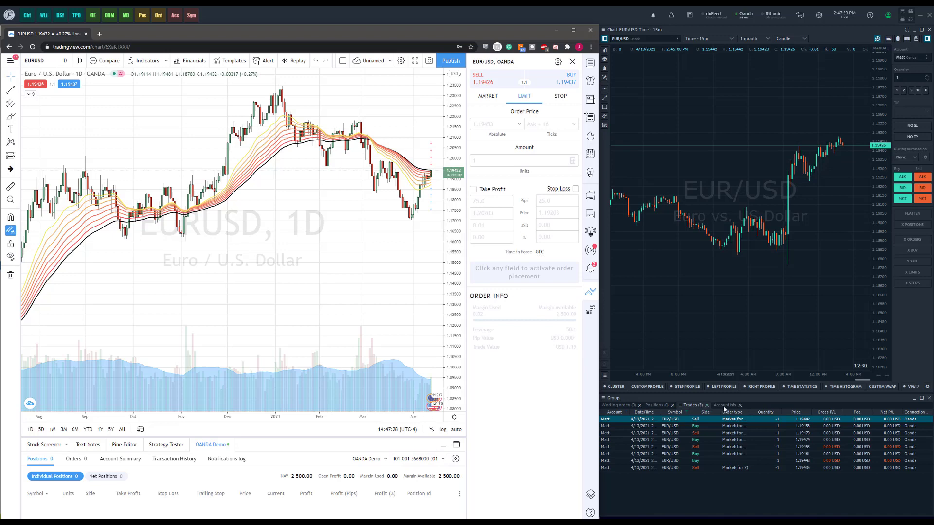
{"action": "left_click", "coordinate": [725, 405]}
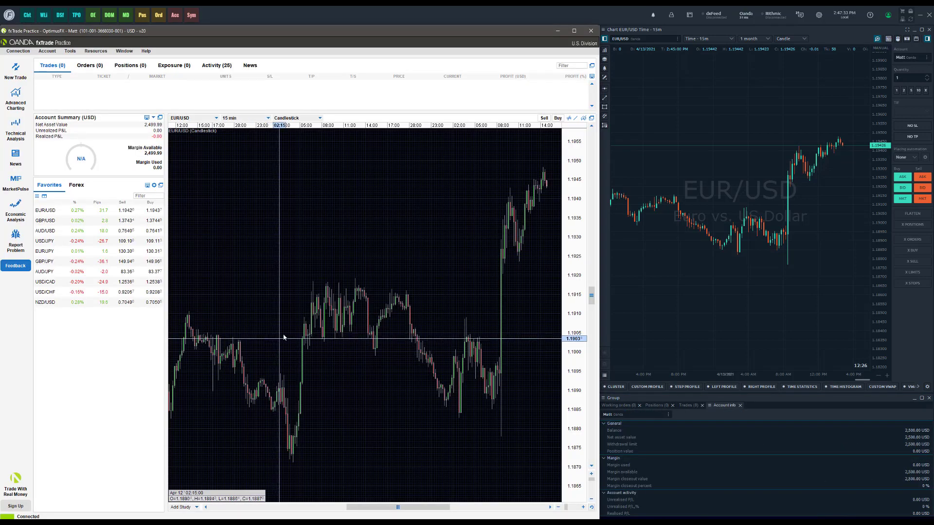
{"action": "mouse_move", "coordinate": [287, 335]}
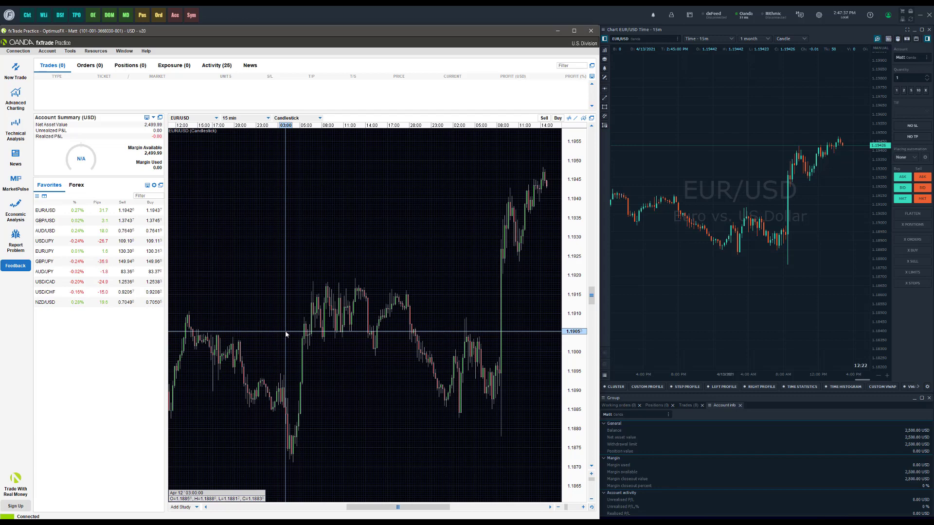
{"action": "mouse_move", "coordinate": [433, 197]}
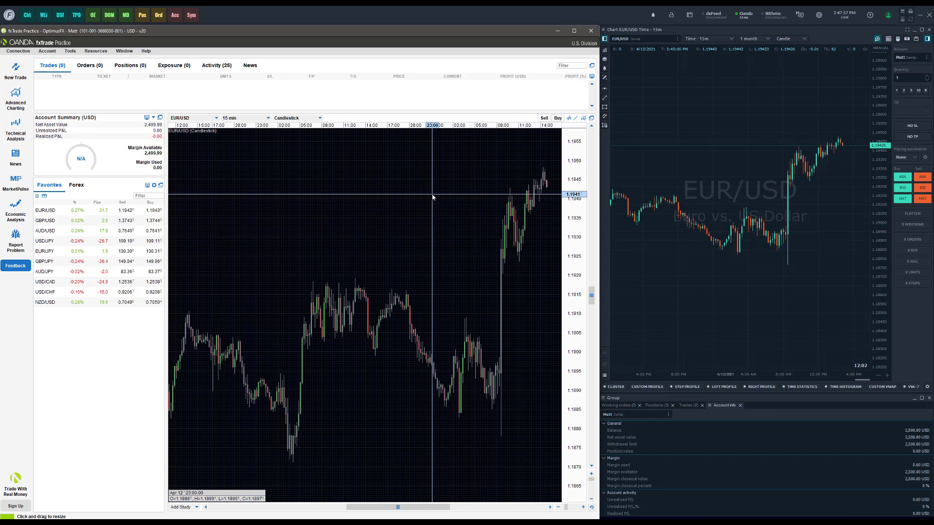
{"action": "mouse_move", "coordinate": [499, 174]}
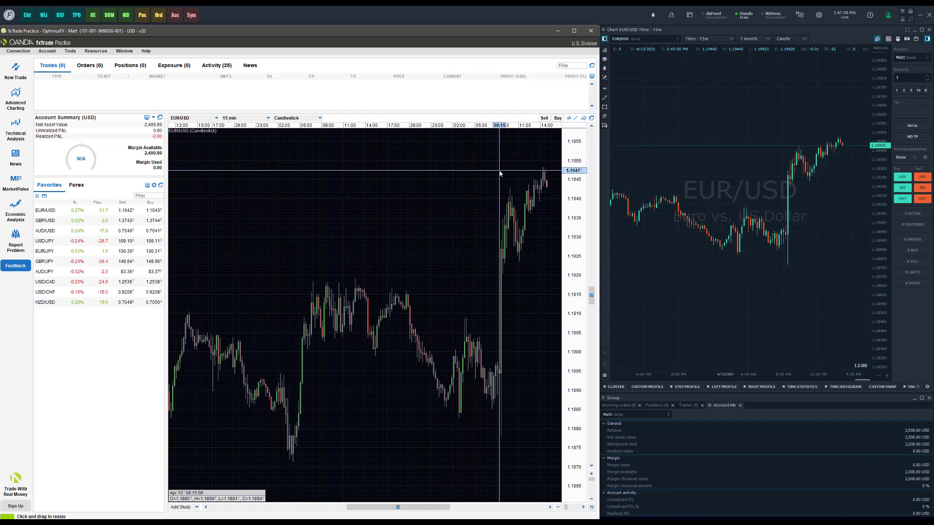
{"action": "mouse_move", "coordinate": [497, 156]}
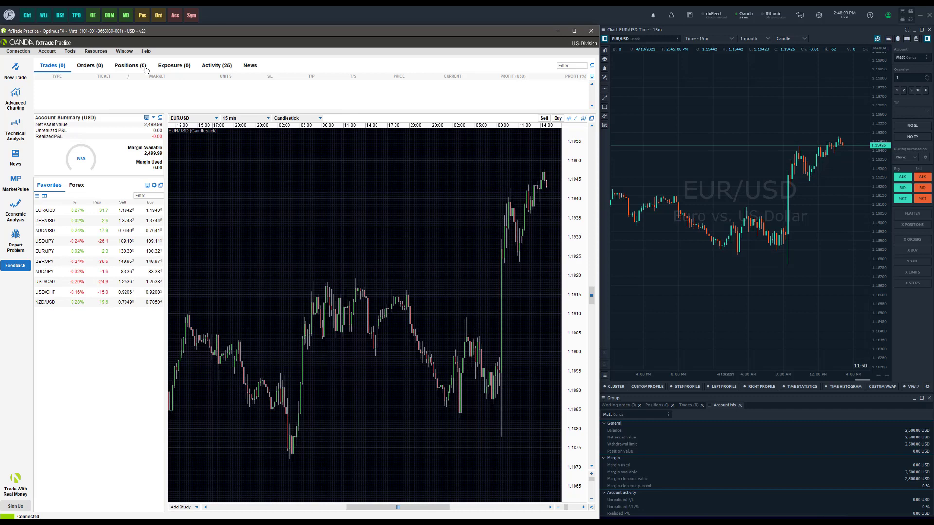
{"action": "mouse_move", "coordinate": [542, 132]}
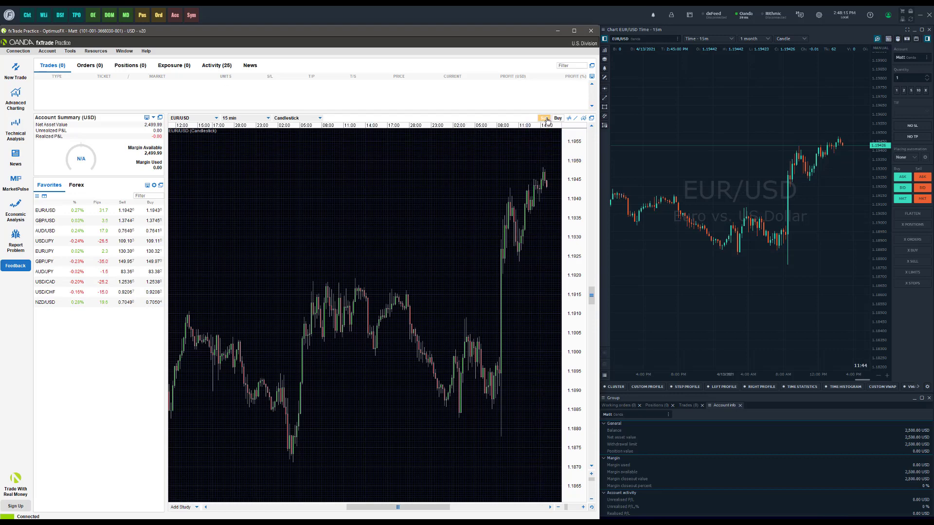
- Submit a 1-unit EUR/USD market sell and dismiss the execution notice
{"action": "left_click", "coordinate": [544, 117]}
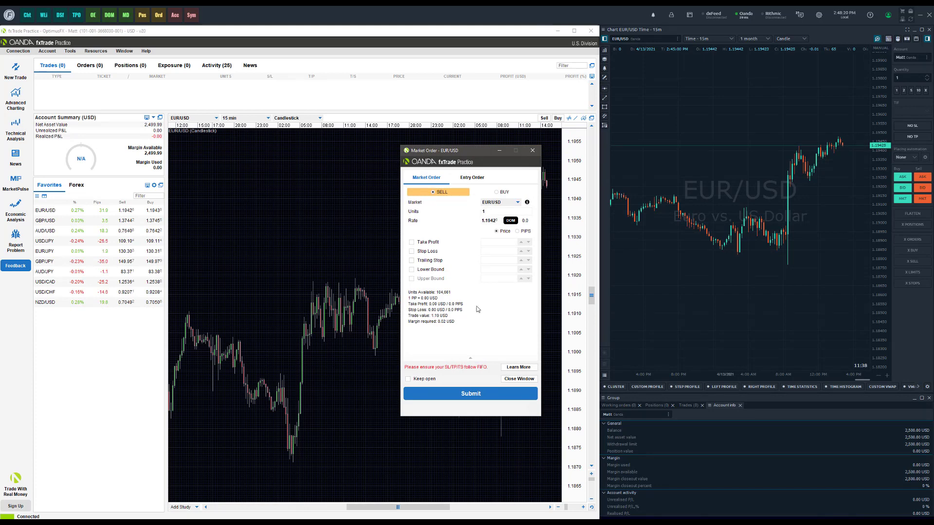
{"action": "left_click", "coordinate": [470, 393]}
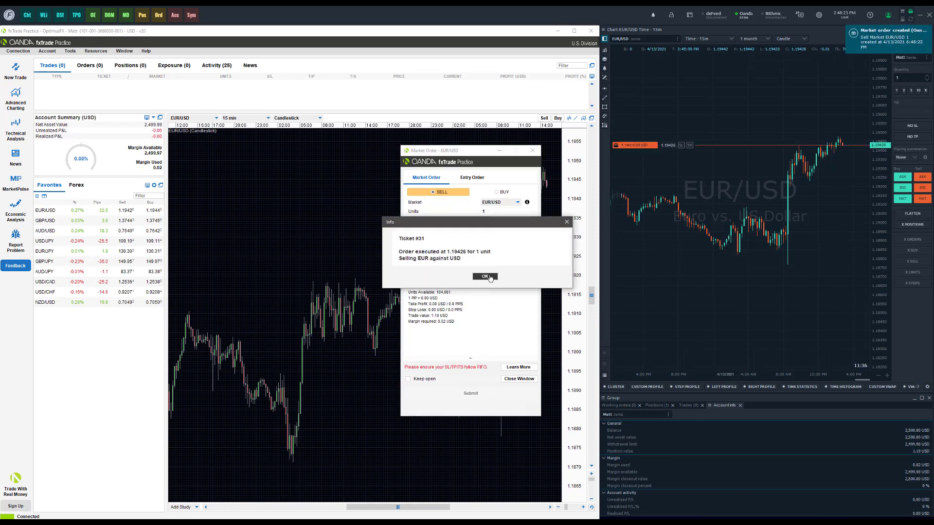
{"action": "left_click", "coordinate": [484, 276]}
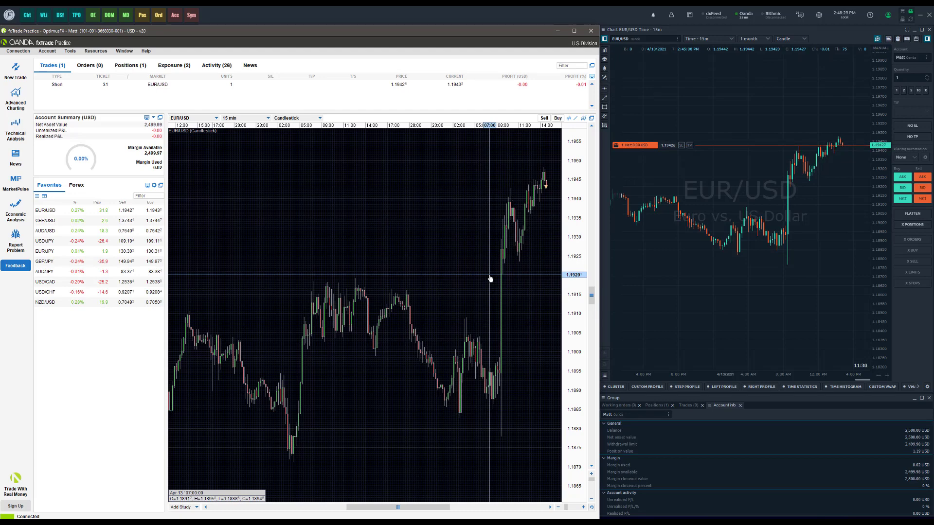
{"action": "mouse_move", "coordinate": [549, 207]}
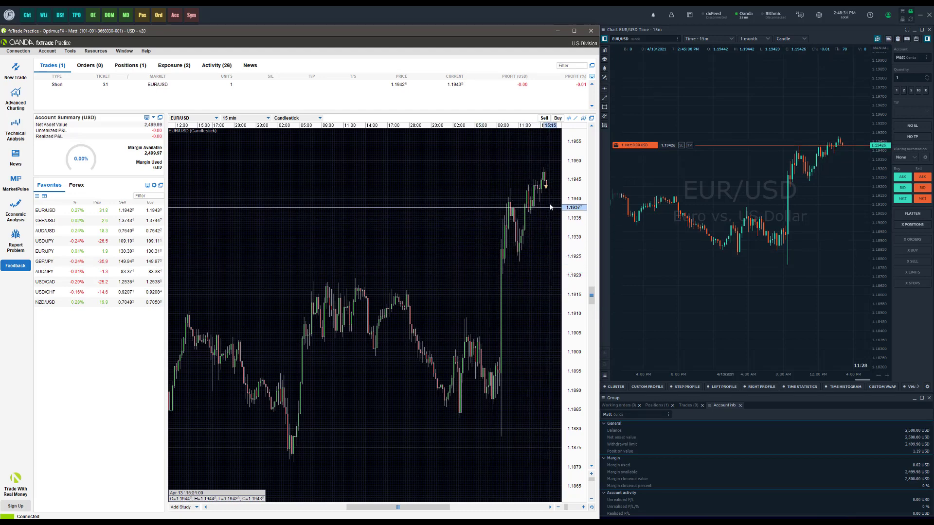
{"action": "mouse_move", "coordinate": [545, 188]}
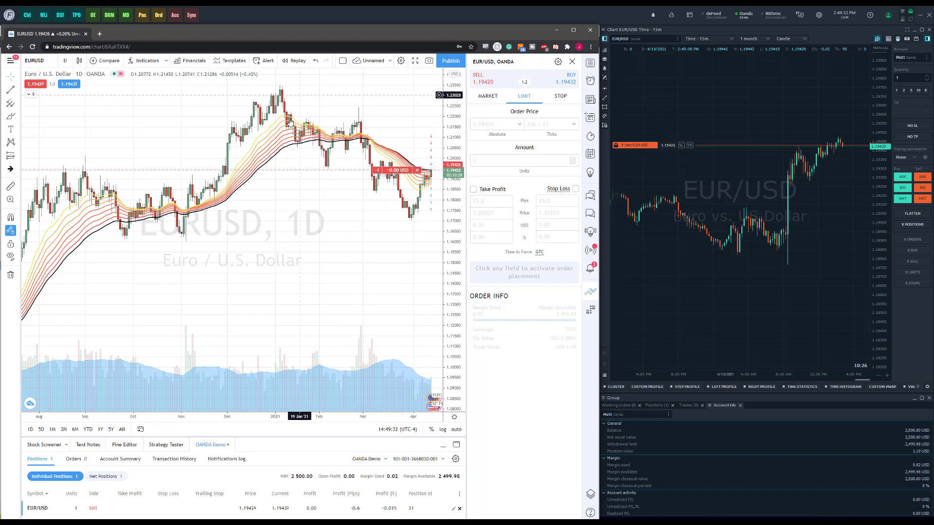
{"action": "mouse_move", "coordinate": [280, 131]}
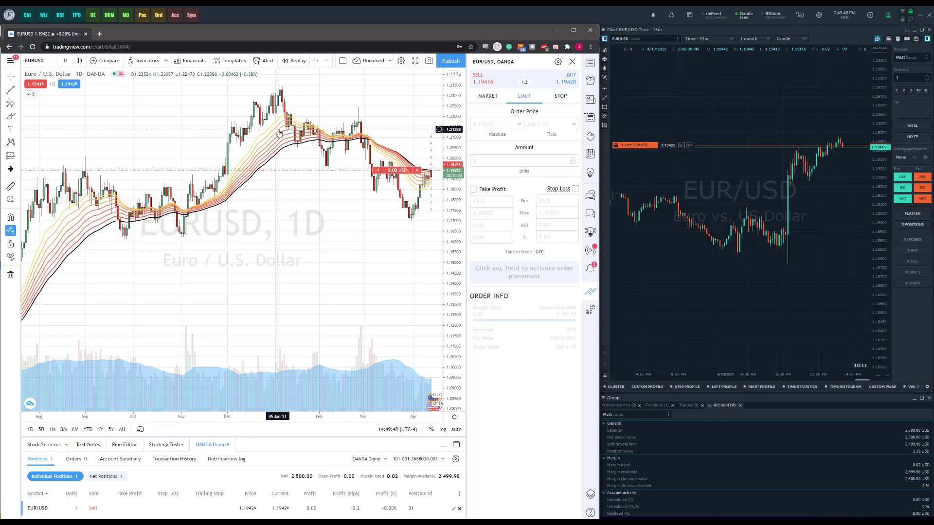
{"action": "mouse_move", "coordinate": [345, 126]}
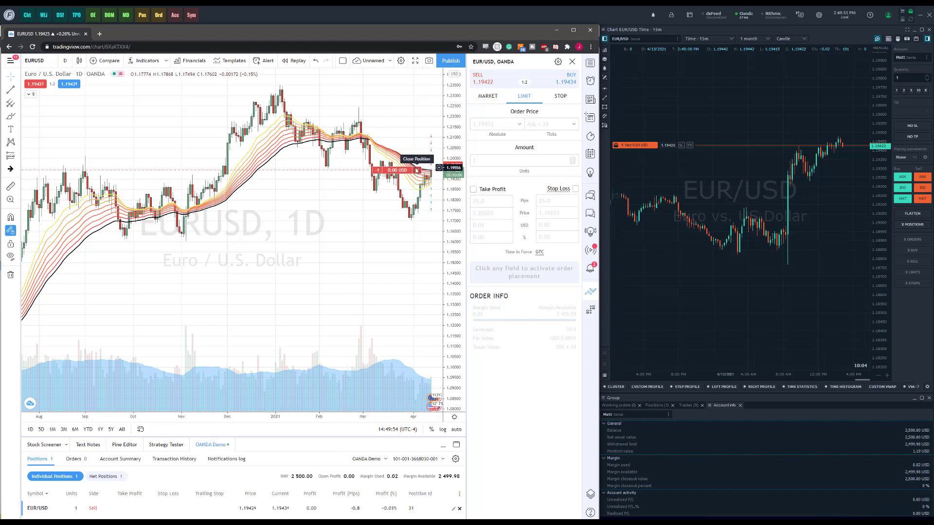
- Close short EUR/USD position 31 from the TradingView chart position line
{"action": "left_click", "coordinate": [416, 170]}
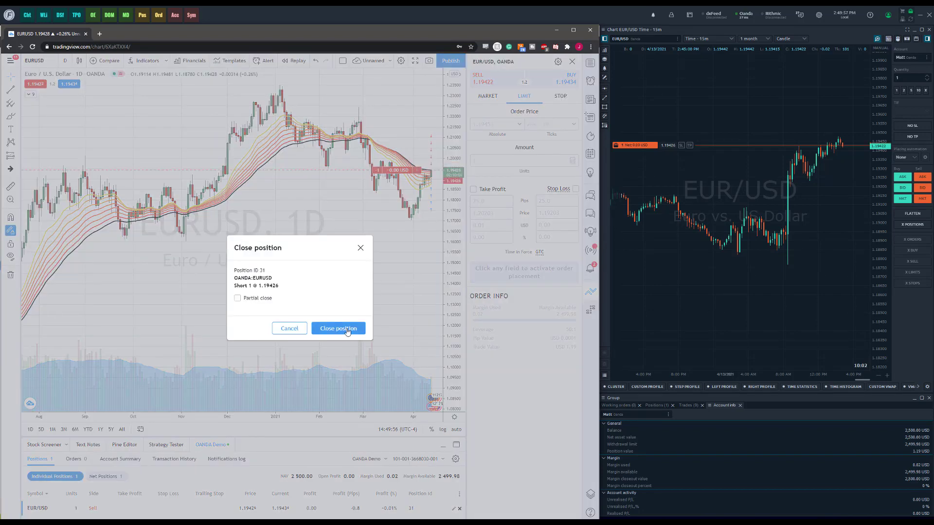
{"action": "left_click", "coordinate": [337, 329]}
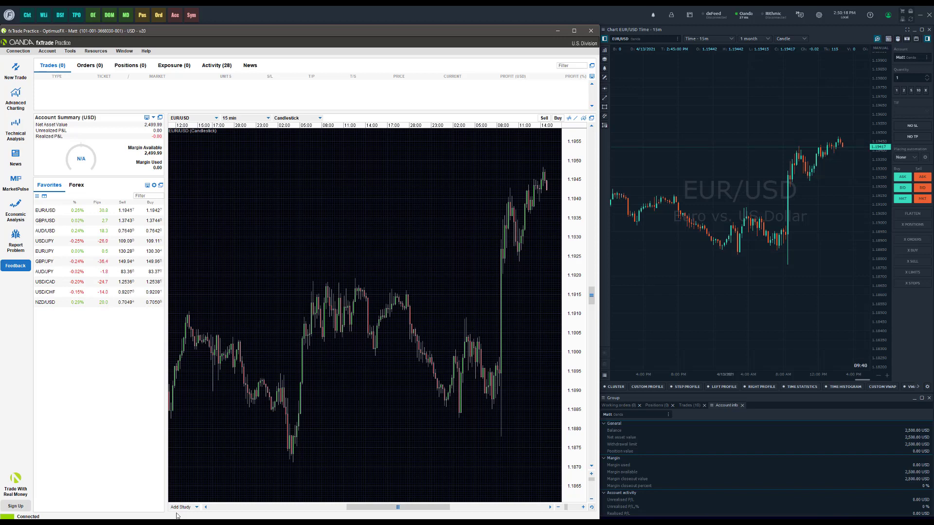
{"action": "mouse_move", "coordinate": [821, 273]}
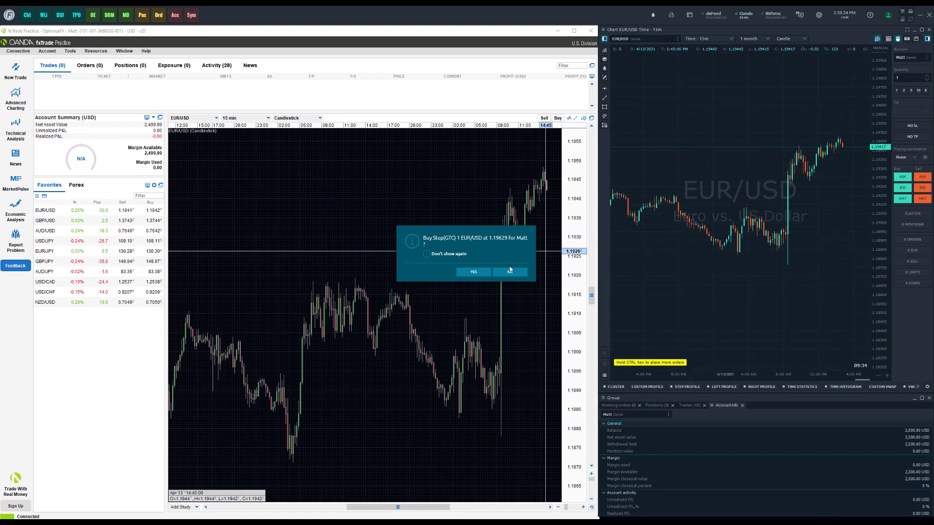
- Confirm the 1-unit EUR/USD buy stop order at 1.19629
{"action": "left_click", "coordinate": [473, 272]}
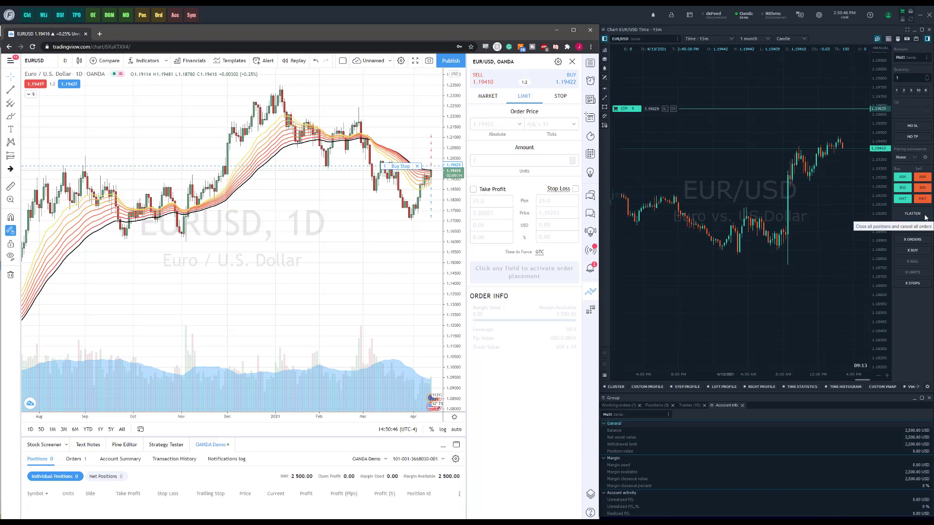
- Flatten EUR/USD, cancelling the pending buy stop order
{"action": "left_click", "coordinate": [912, 213]}
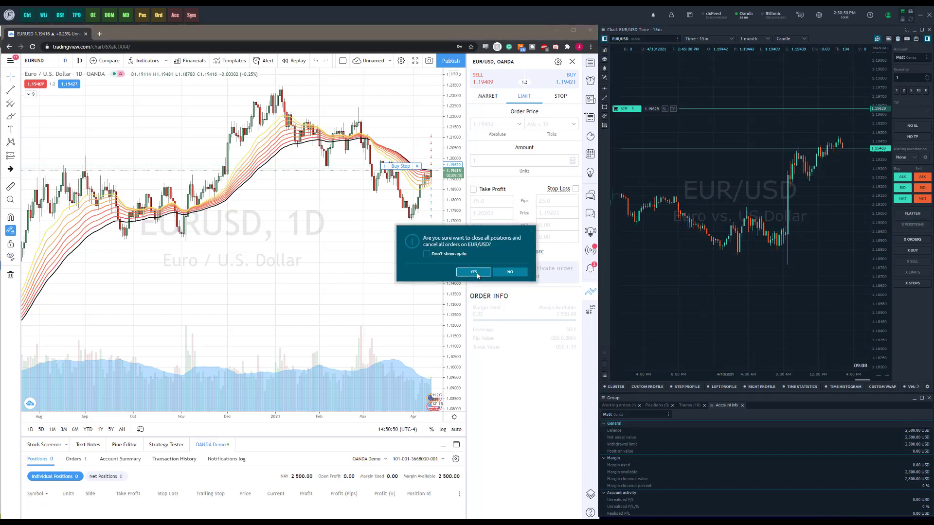
{"action": "left_click", "coordinate": [472, 271]}
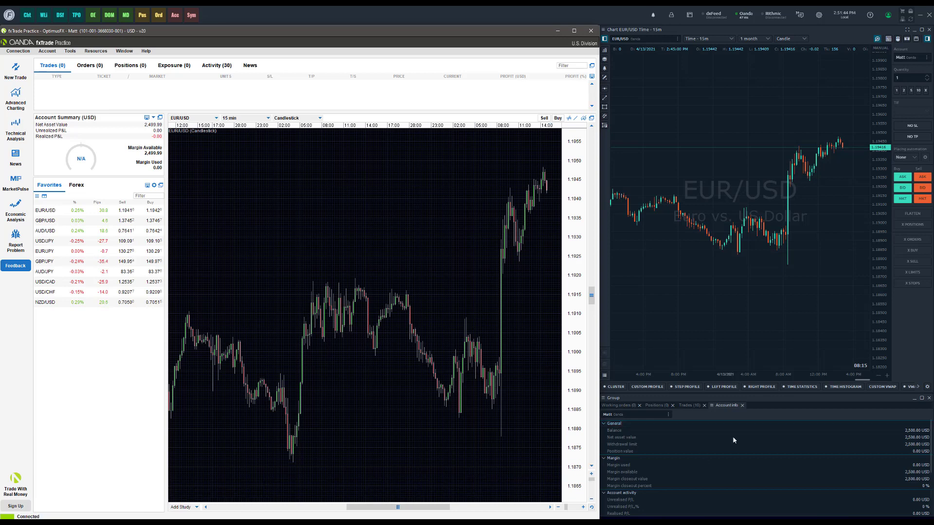
{"action": "mouse_move", "coordinate": [754, 237]}
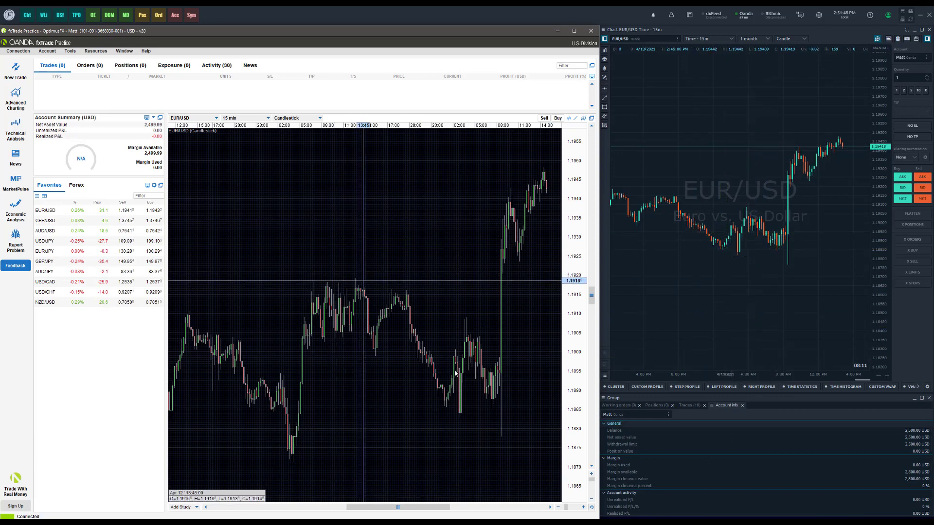
{"action": "mouse_move", "coordinate": [114, 390]}
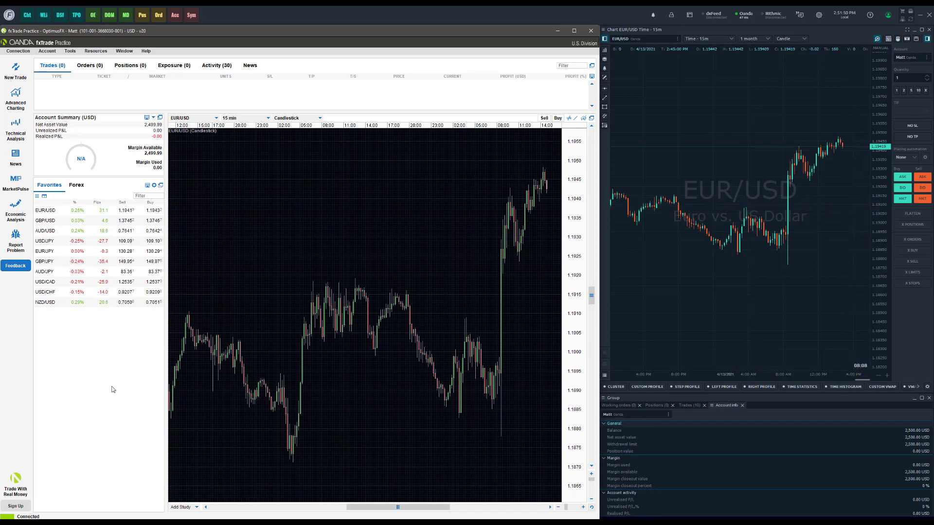
{"action": "mouse_move", "coordinate": [67, 504]}
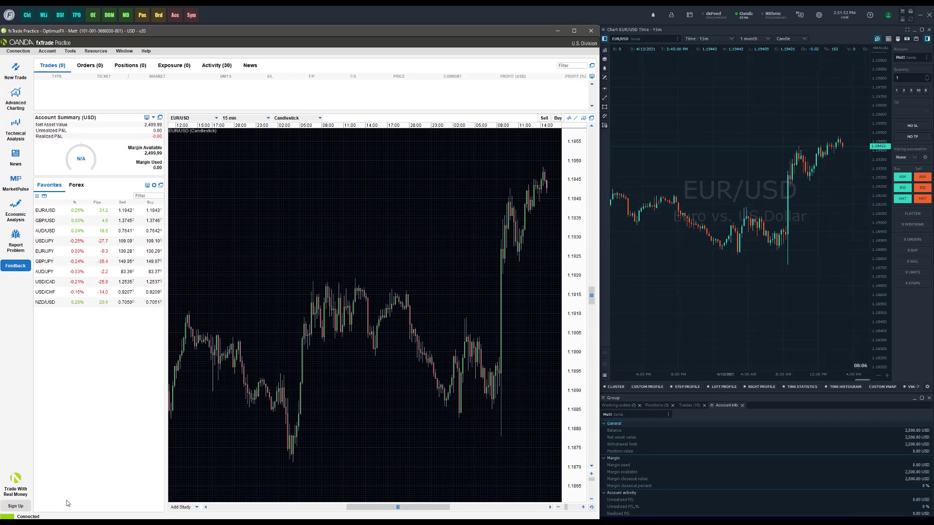
{"action": "mouse_move", "coordinate": [746, 308]}
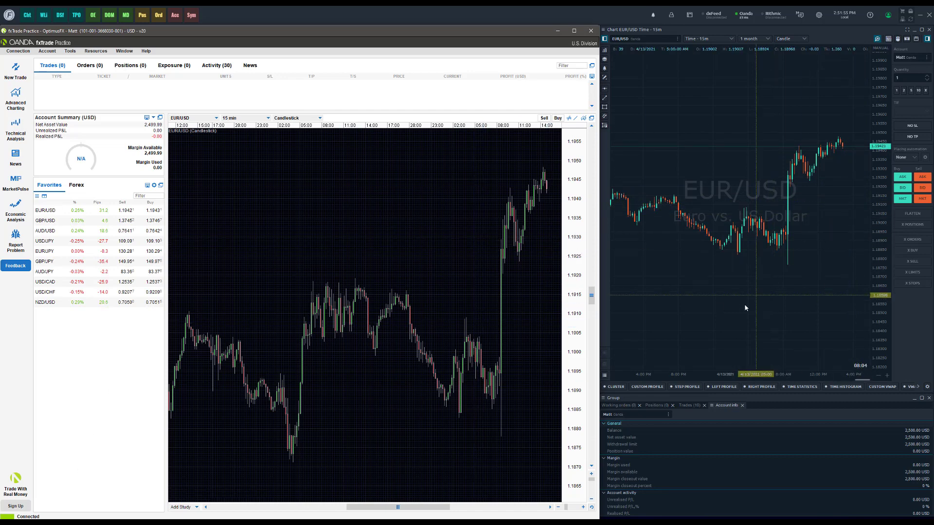
{"action": "mouse_move", "coordinate": [143, 505]}
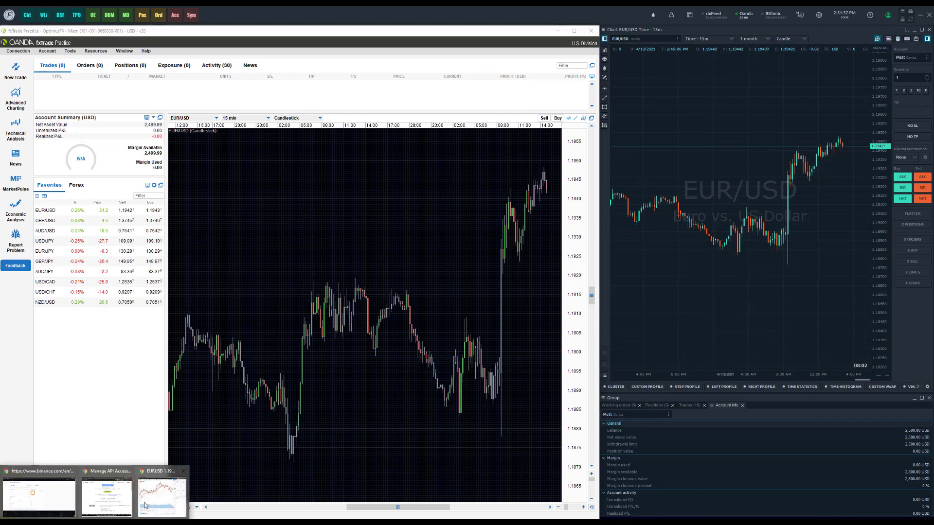
- In TradingView, place a 1-unit EUR/USD market buy, opening trade 37
{"action": "left_click", "coordinate": [159, 497]}
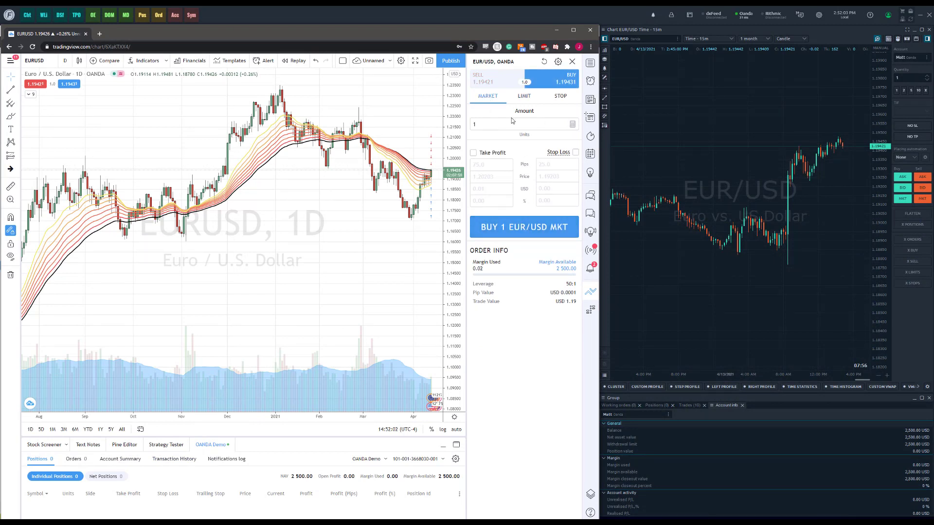
{"action": "left_click", "coordinate": [524, 227]}
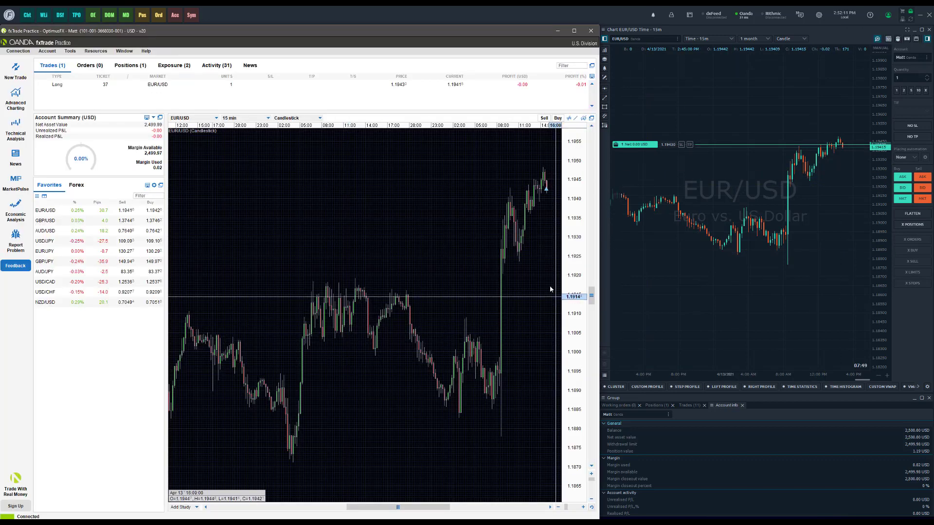
- Close EUR/USD trade 37 via the chart's right-click menu and dismiss the Info dialog
{"action": "right_click", "coordinate": [546, 186]}
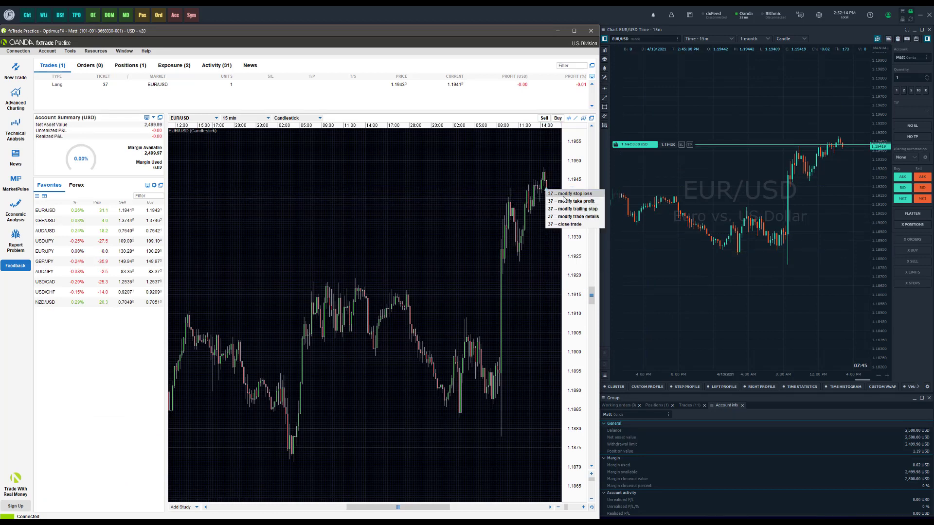
{"action": "mouse_move", "coordinate": [573, 216]}
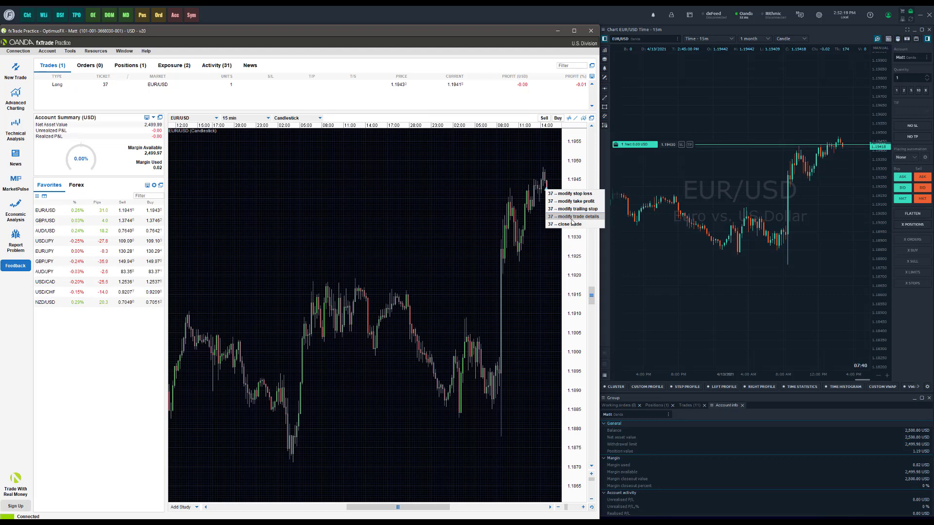
{"action": "mouse_move", "coordinate": [569, 223]}
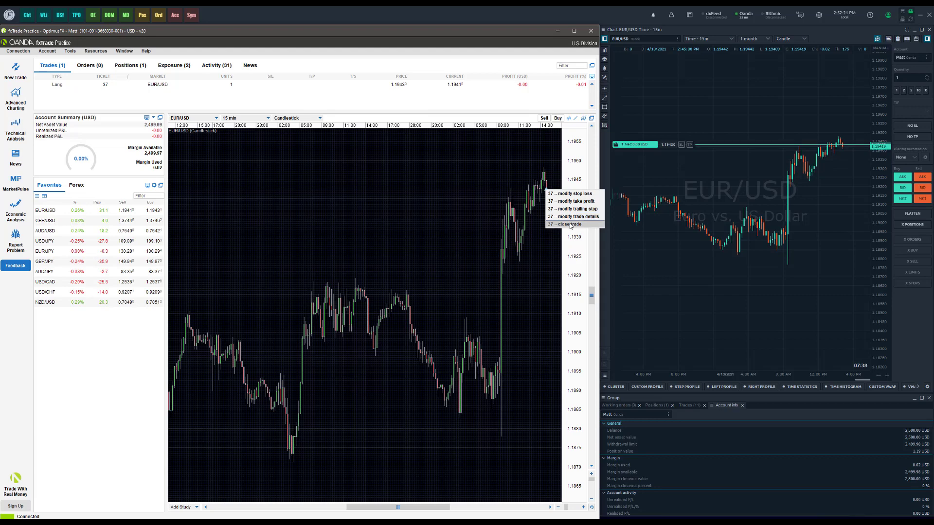
{"action": "left_click", "coordinate": [563, 224]}
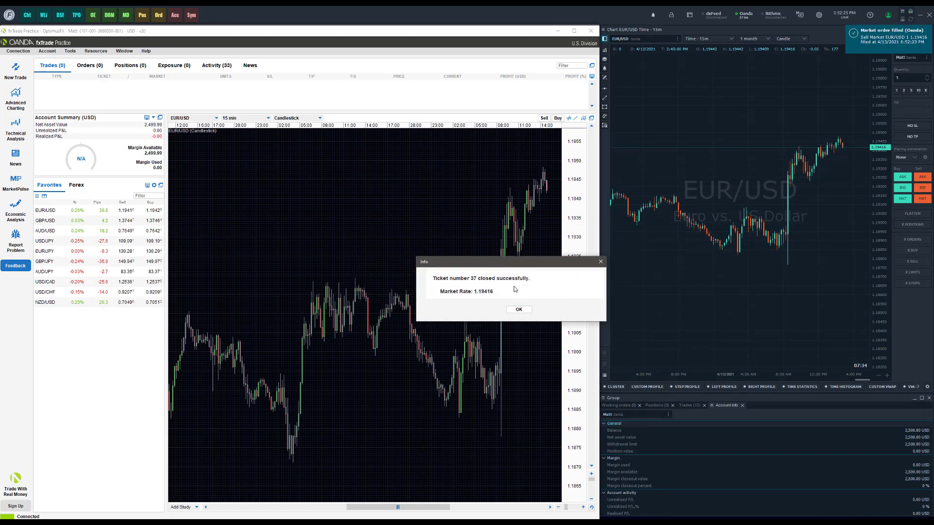
{"action": "left_click", "coordinate": [518, 309]}
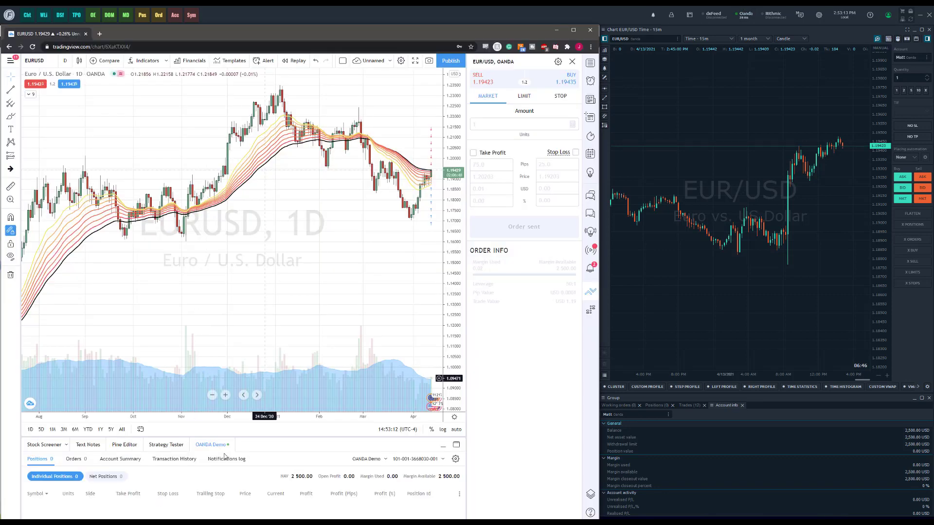
{"action": "mouse_move", "coordinate": [225, 447]}
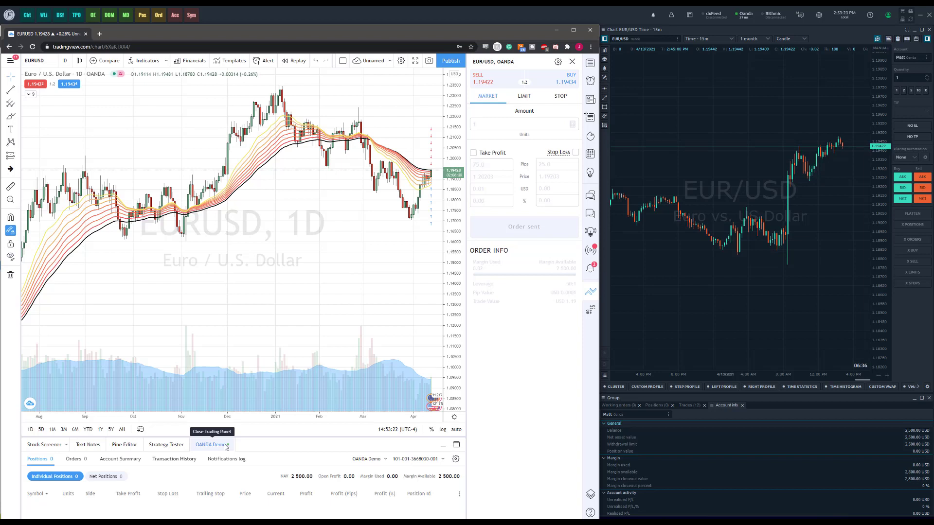
{"action": "mouse_move", "coordinate": [347, 371]}
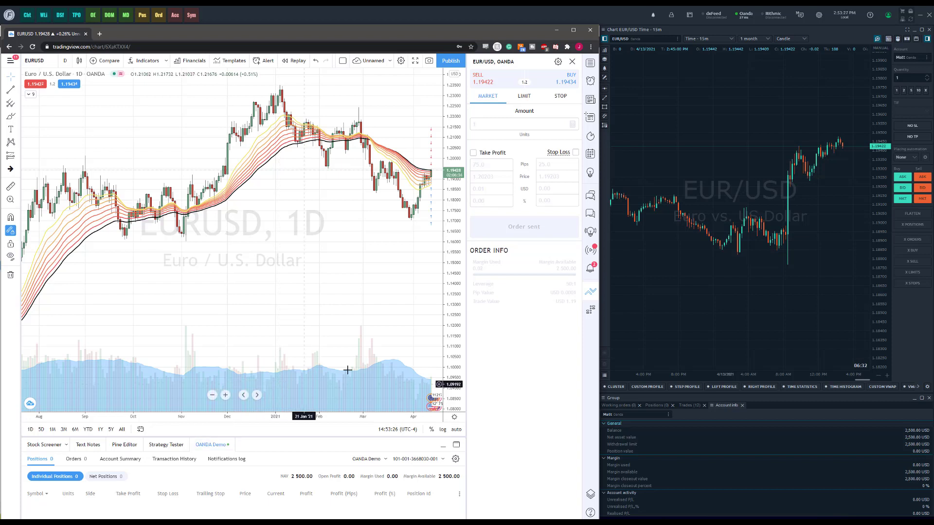
{"action": "mouse_move", "coordinate": [430, 230]}
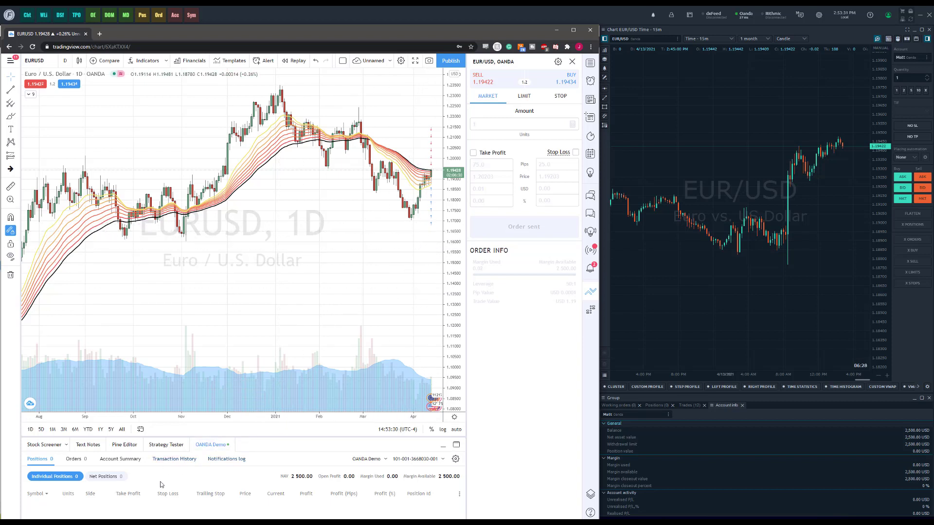
- Open the TradingView Transaction History showing the EUR/USD buy fill and market sell
{"action": "left_click", "coordinate": [174, 459]}
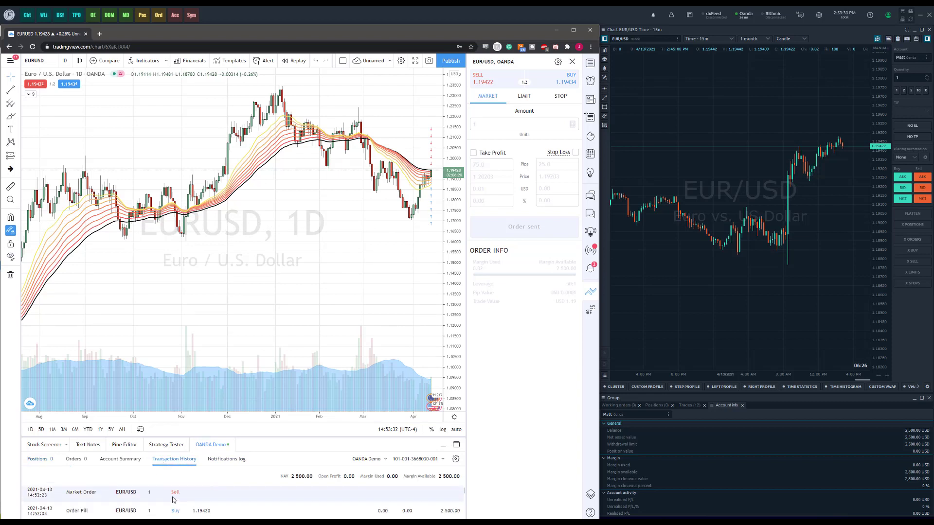
{"action": "left_click", "coordinate": [693, 405]}
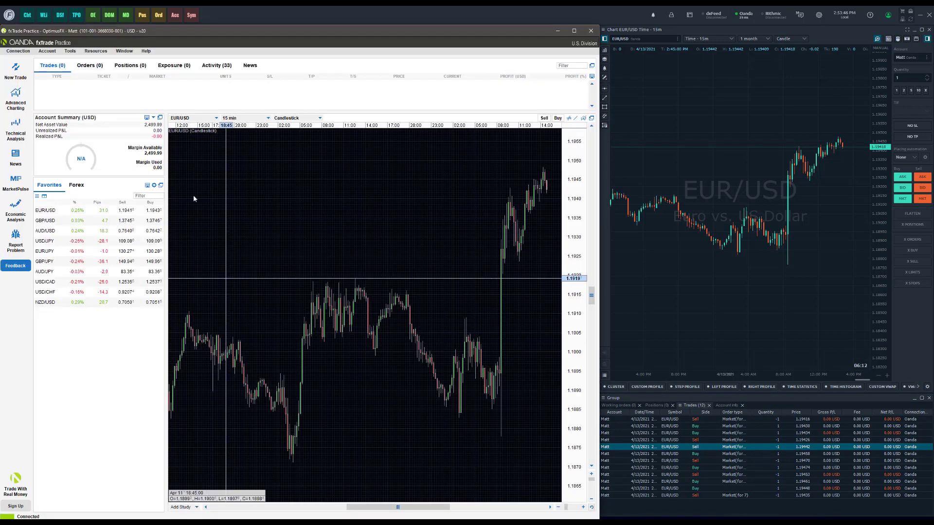
- Show the fxTrade Activity log with ticket 37's buy, close and financing entries
{"action": "left_click", "coordinate": [216, 65]}
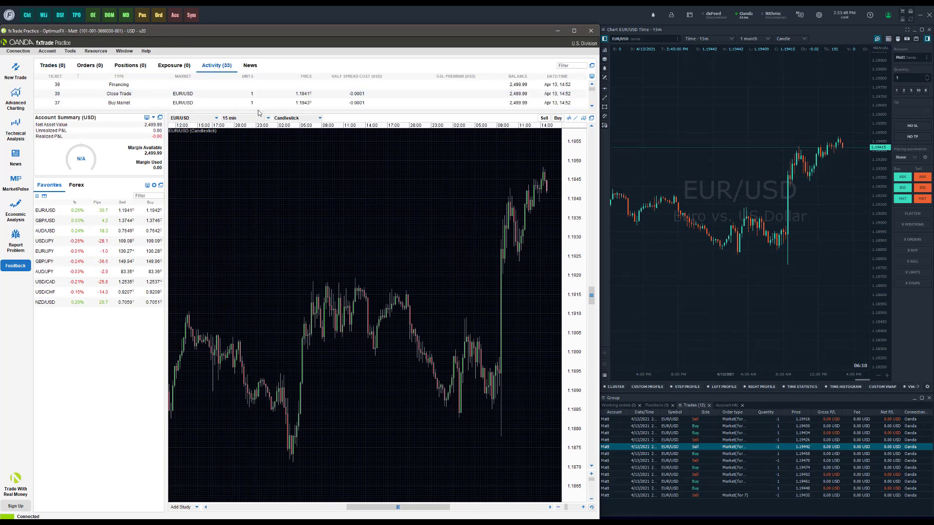